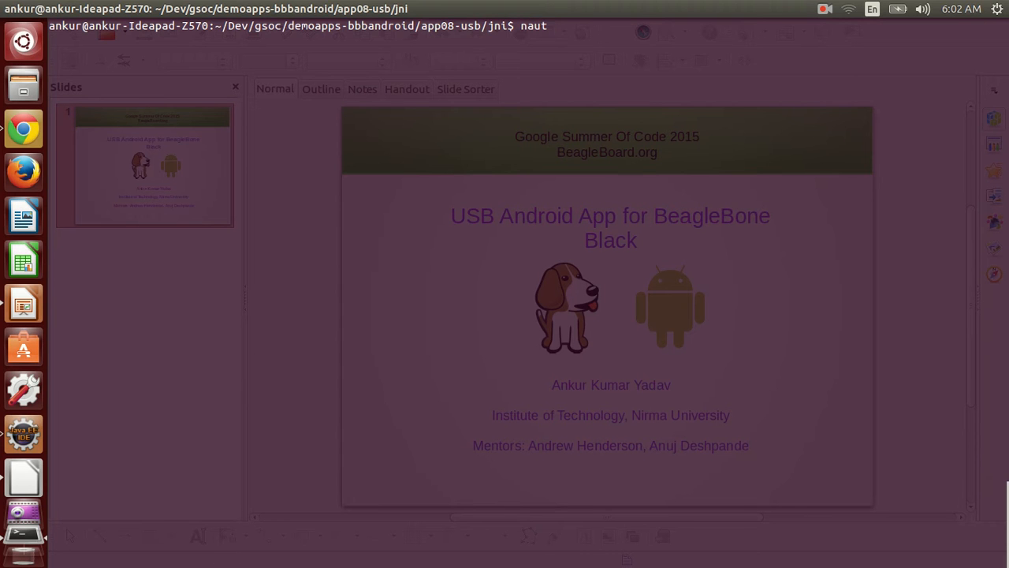
Step: Launch Nautilus in the project and open the include/libusb/android README
type("autilus .")
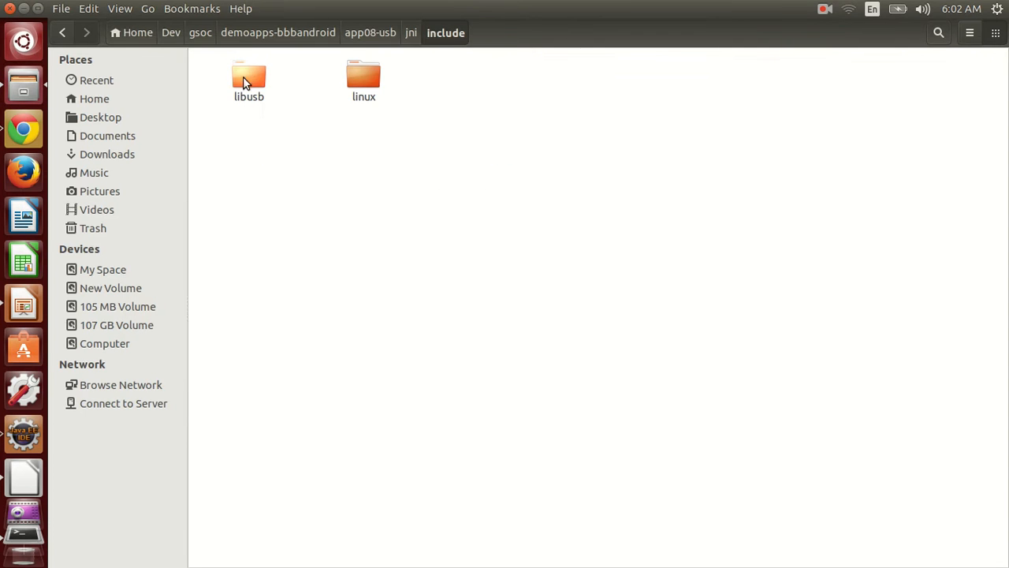
double_click(248, 79)
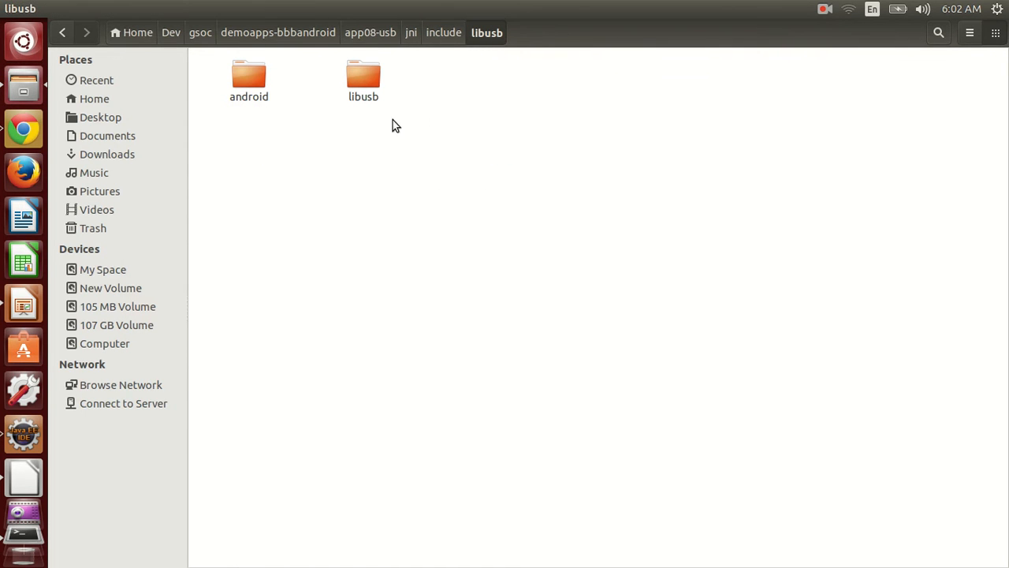
double_click(363, 75)
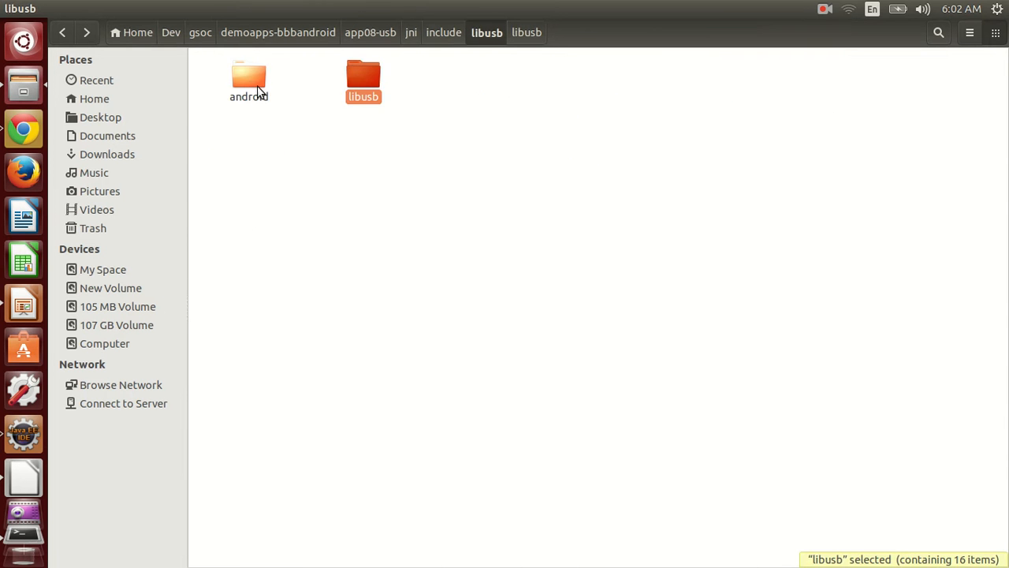
double_click(248, 75)
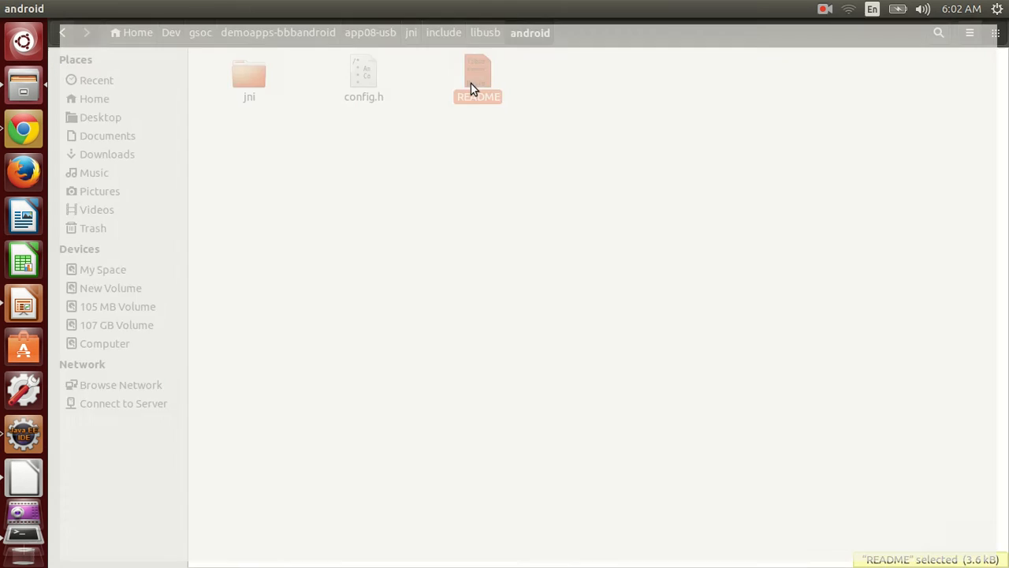
double_click(477, 71)
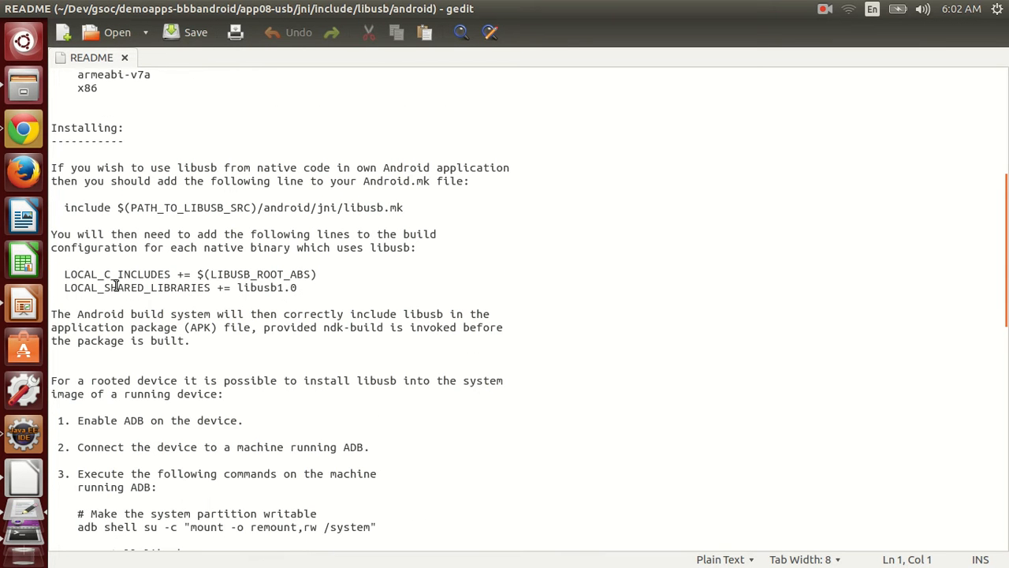
mouse_move(229, 322)
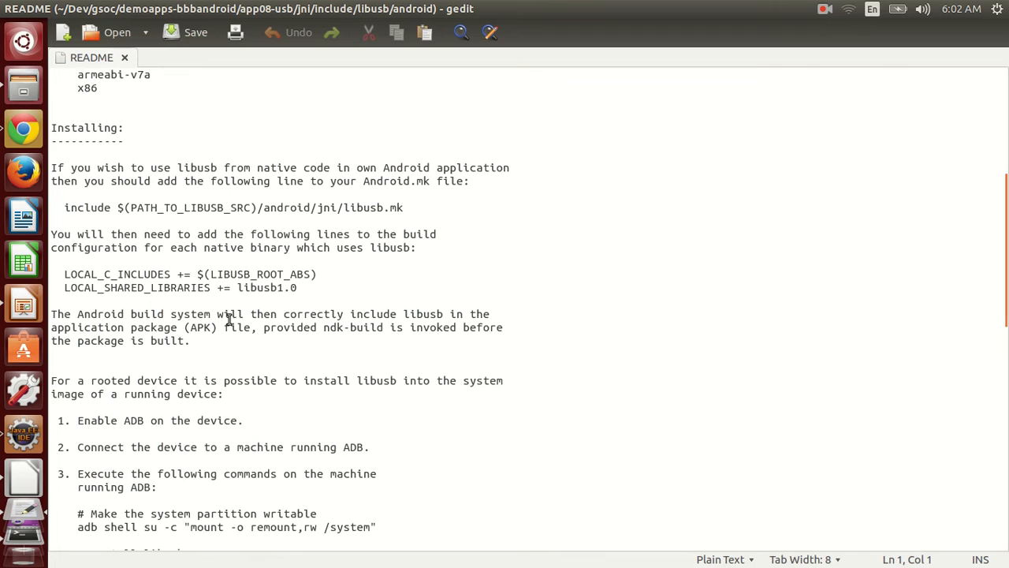
Step: Highlight the README's LOCAL_C_INCLUDES build line, then clear the selection
left_click_drag(64, 273, 288, 274)
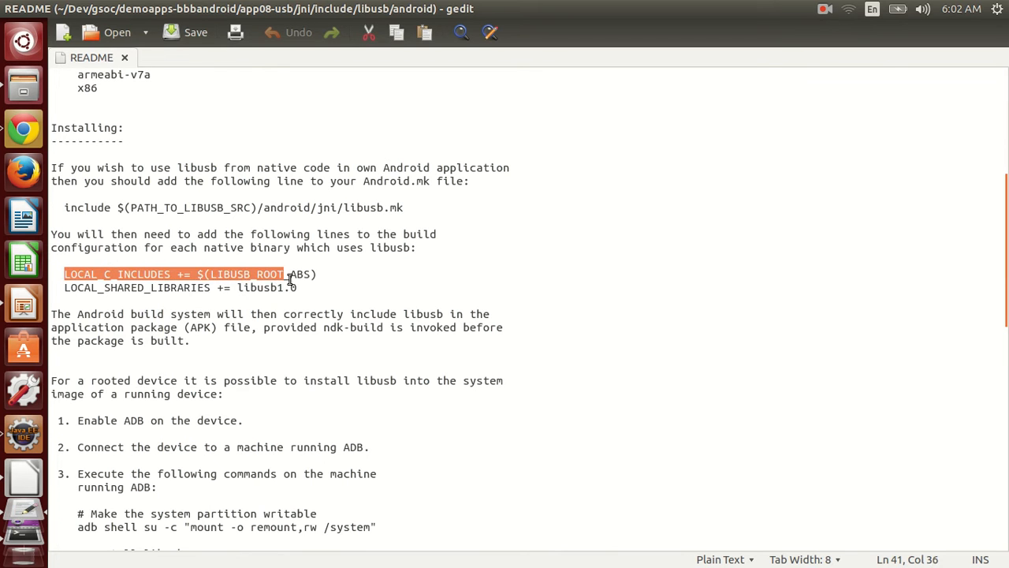
left_click(100, 287)
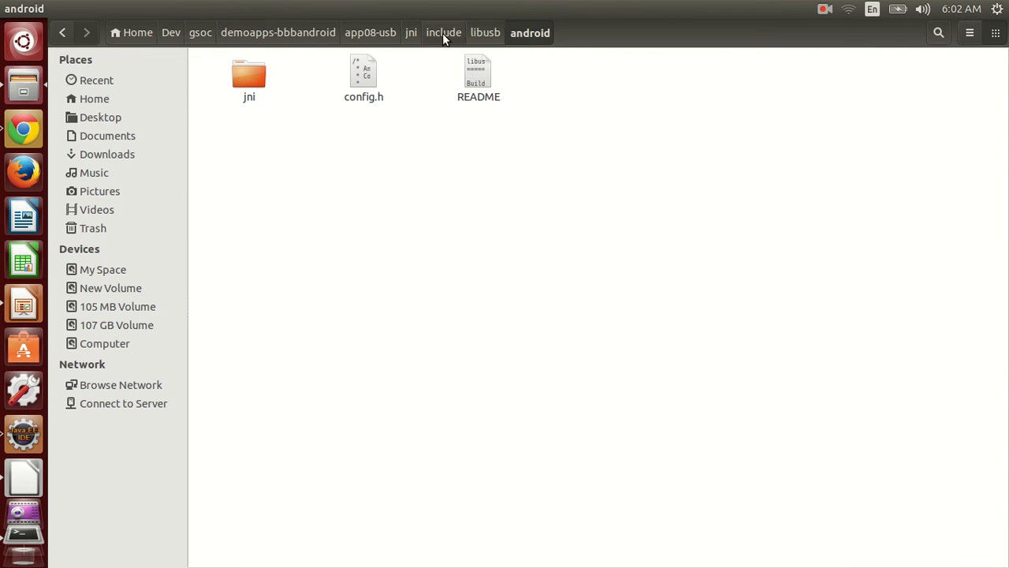
Step: Open Android.mk in Sublime Text, highlight the libusb.mk include line, and close the editor
double_click(476, 71)
type("subl")
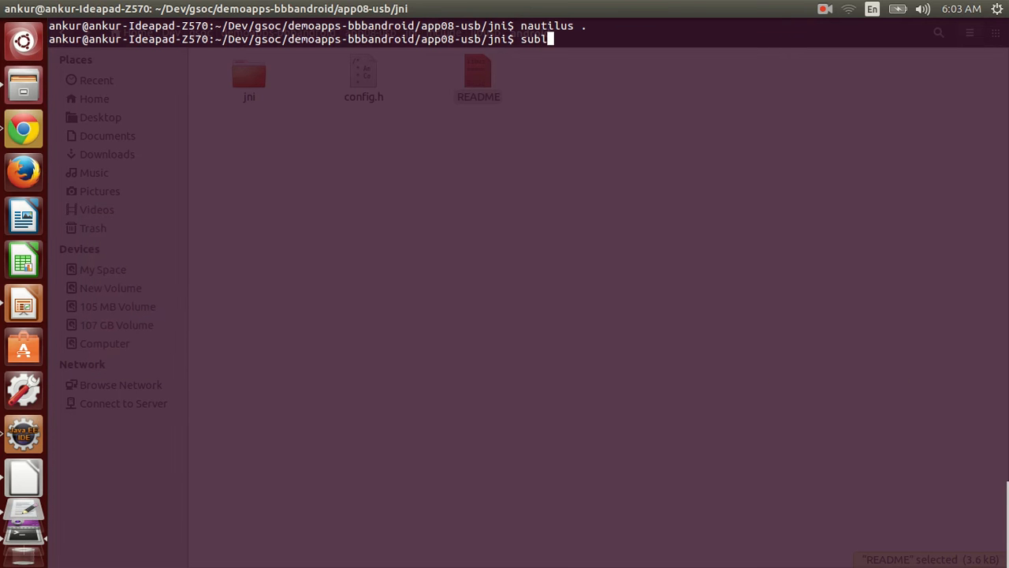
type("Ad")
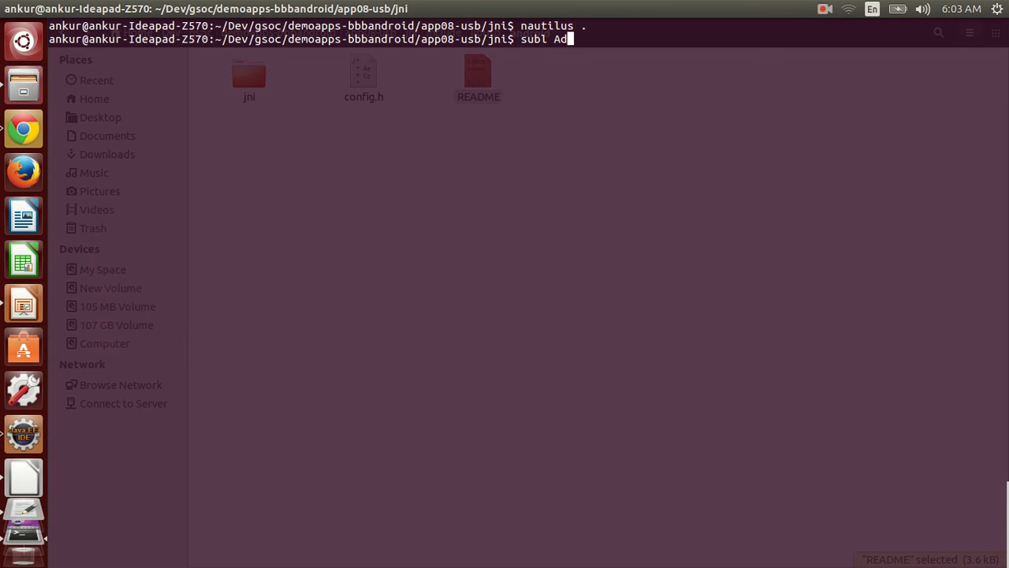
key("Return")
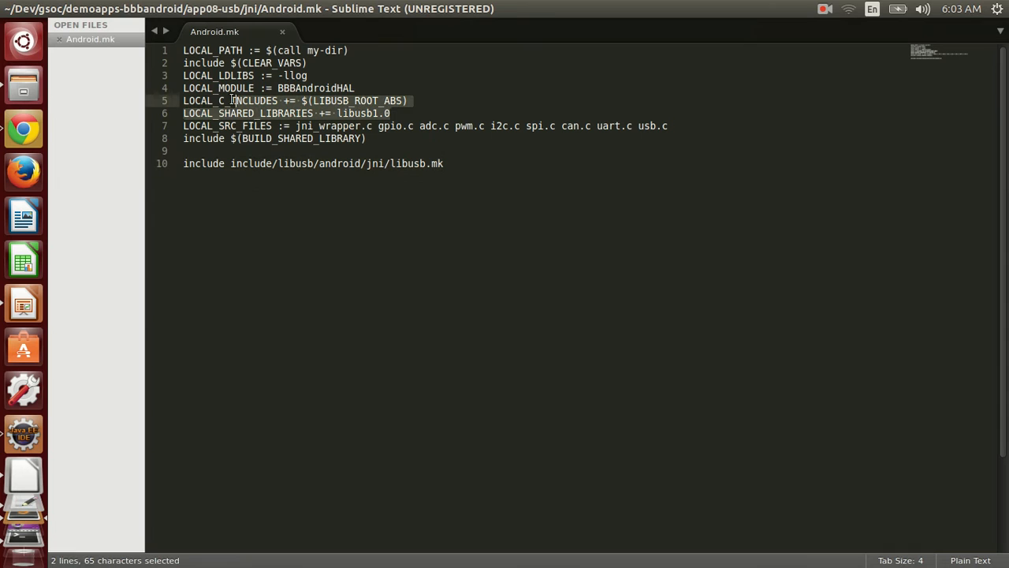
left_click(233, 100)
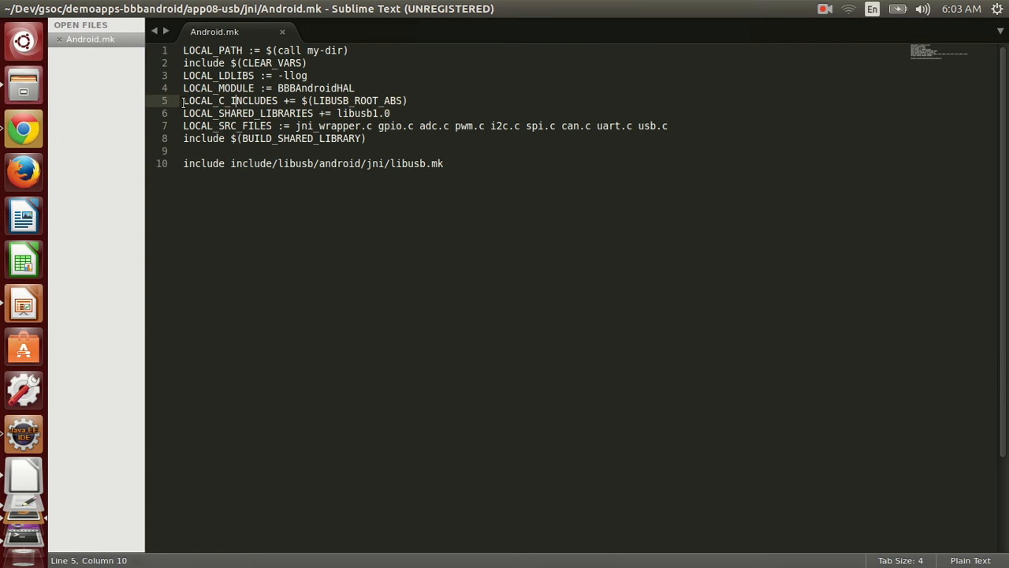
left_click_drag(183, 100, 391, 112)
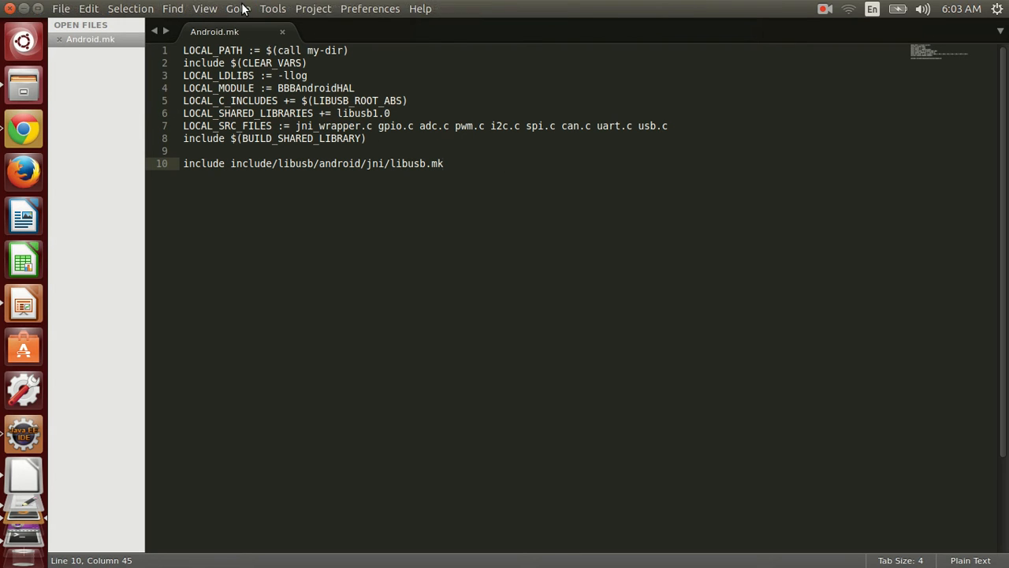
left_click(281, 32)
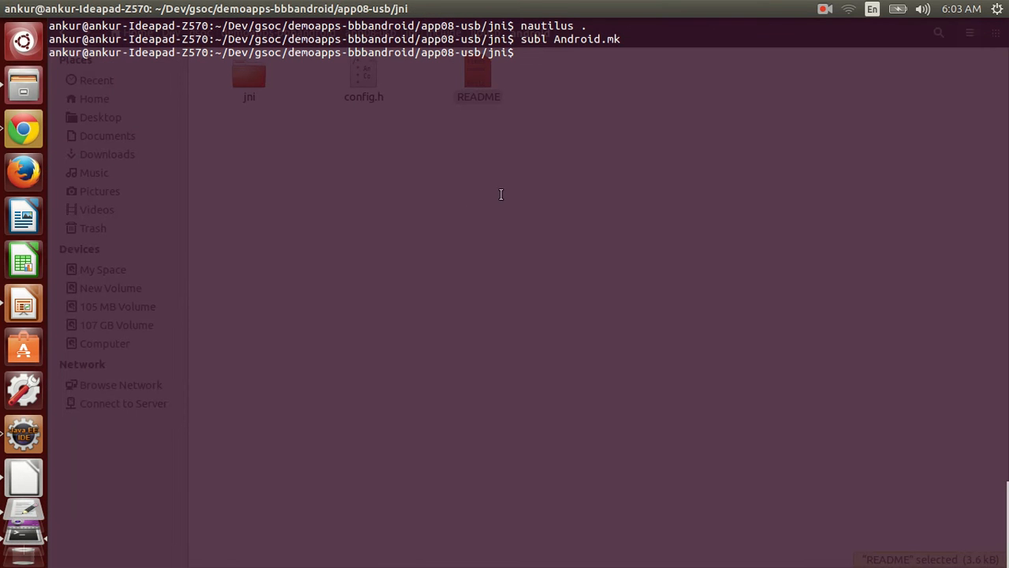
Step: Open usb.c in Sublime Text with subl and scroll through usbInit
type("subl")
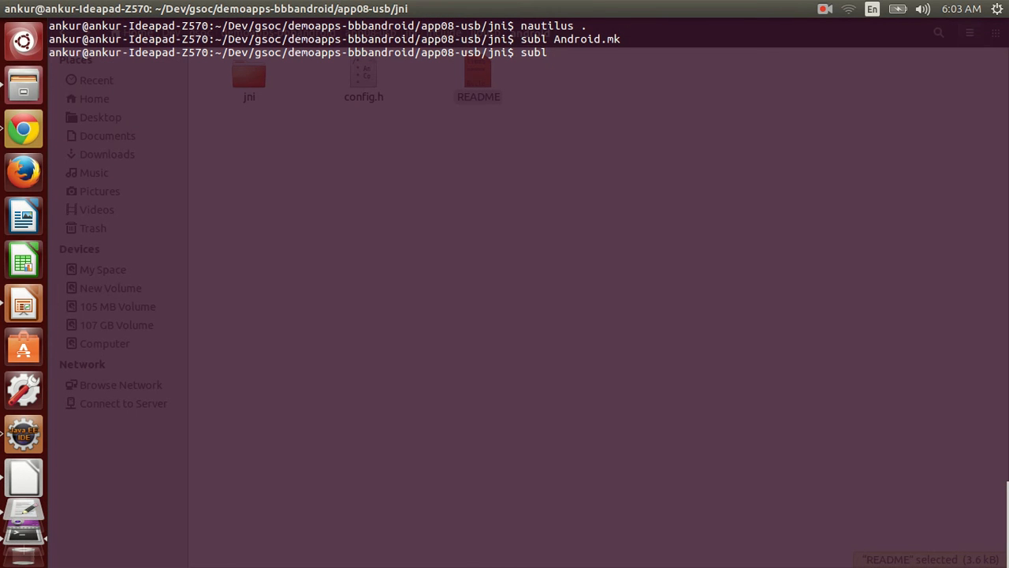
type("usb.c")
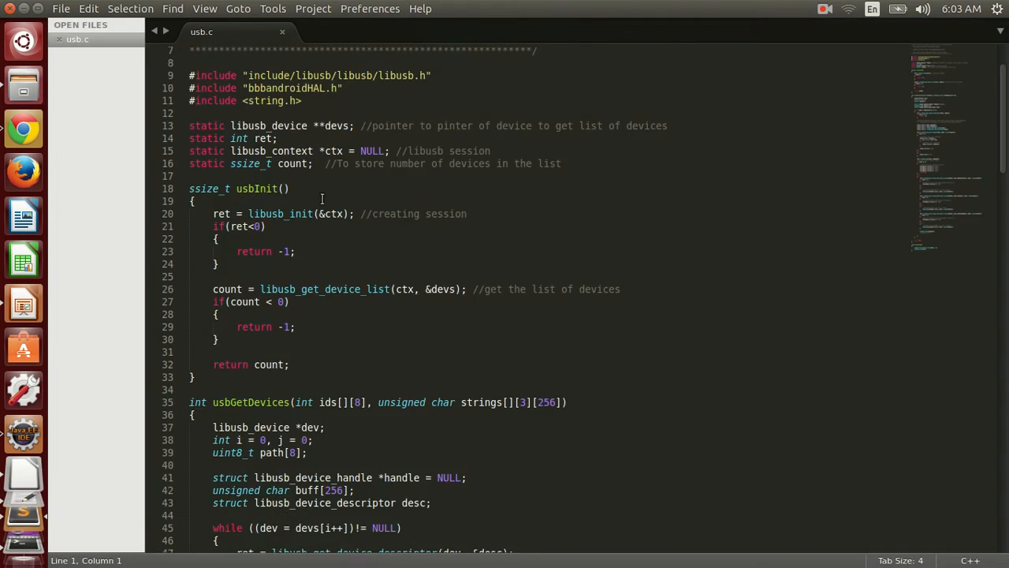
scroll("down", 3)
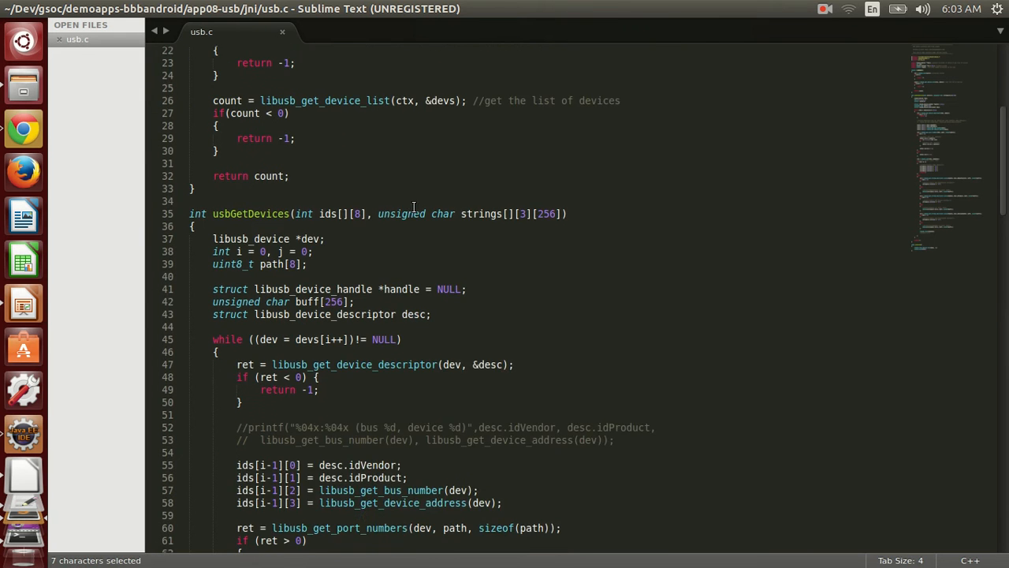
scroll("up", 3)
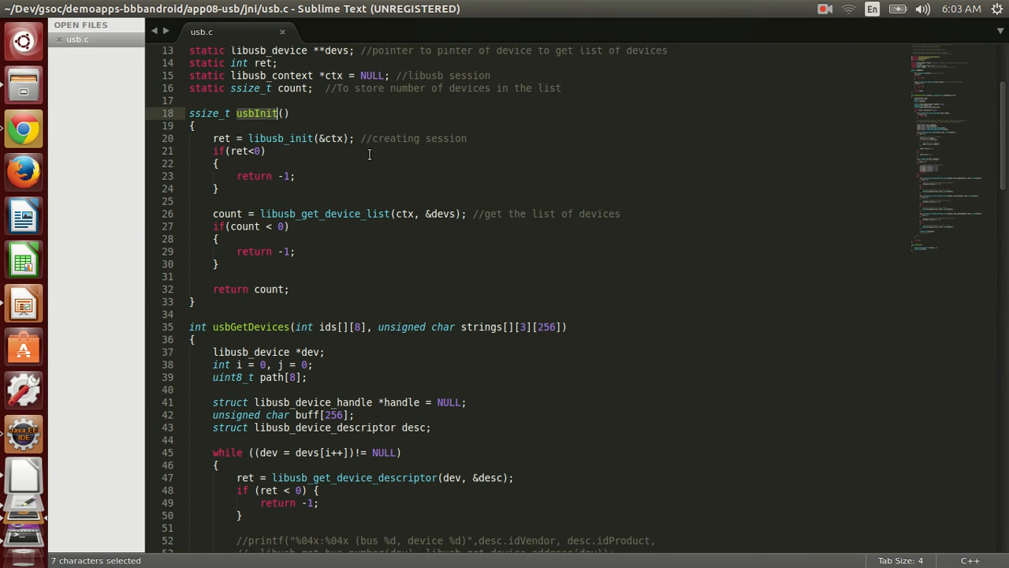
mouse_move(480, 226)
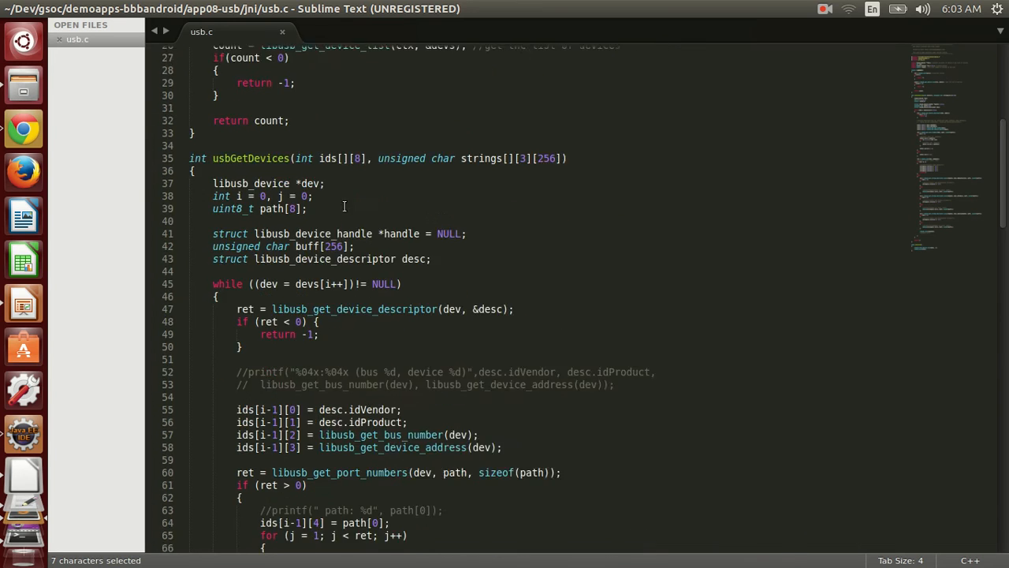
Step: Review usbGetDevices, highlighting the strings array dimensions and idProduct
scroll("down", 3)
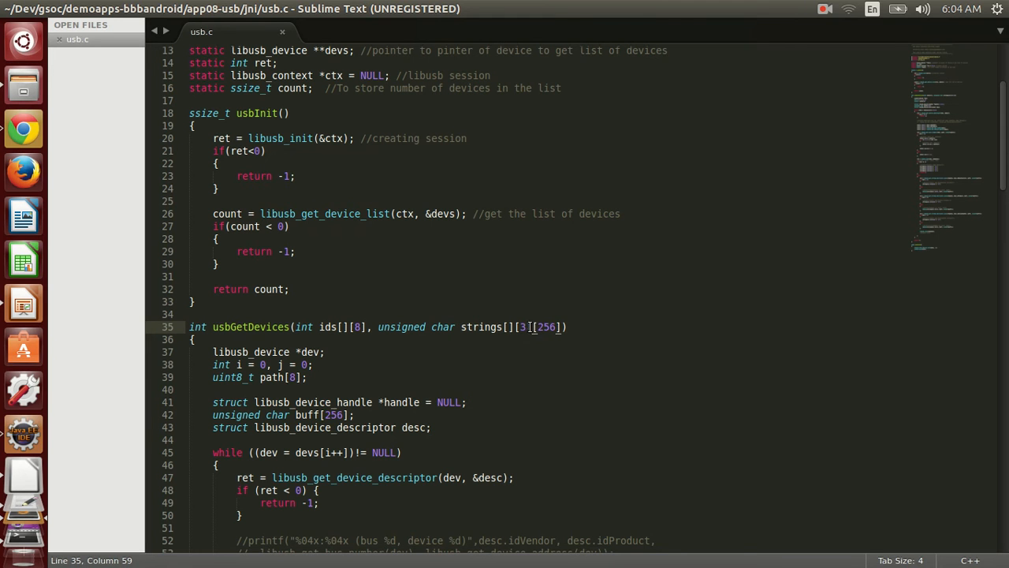
left_click_drag(461, 326, 567, 326)
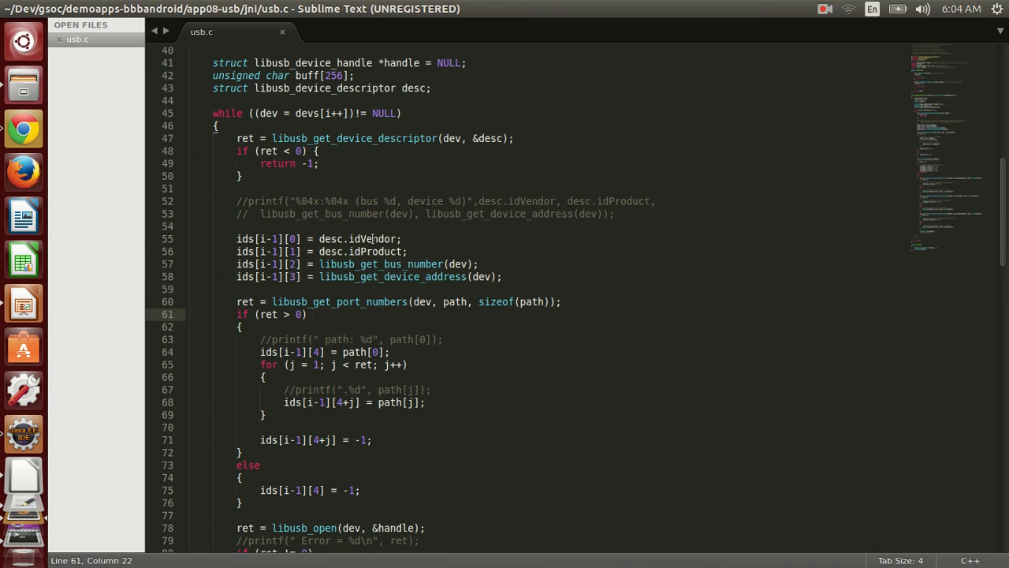
double_click(374, 251)
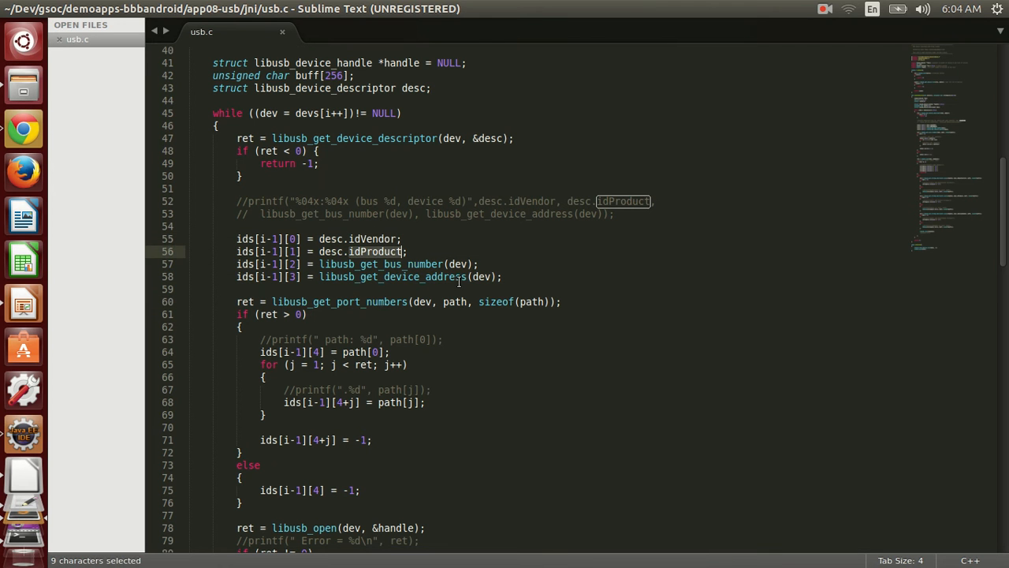
scroll("down", 3)
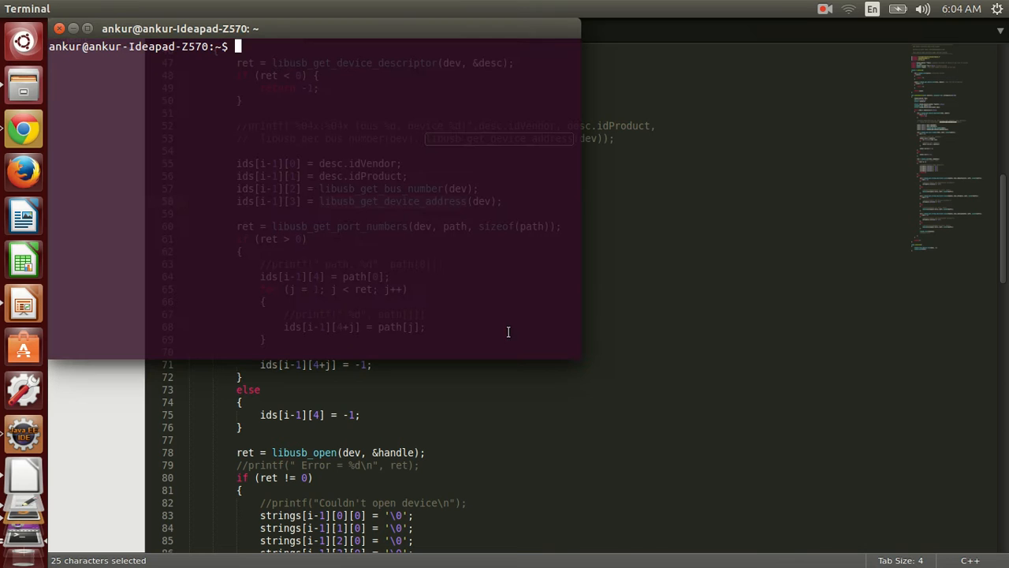
Step: Run lsusb to list the connected USB devices
type("lsusb")
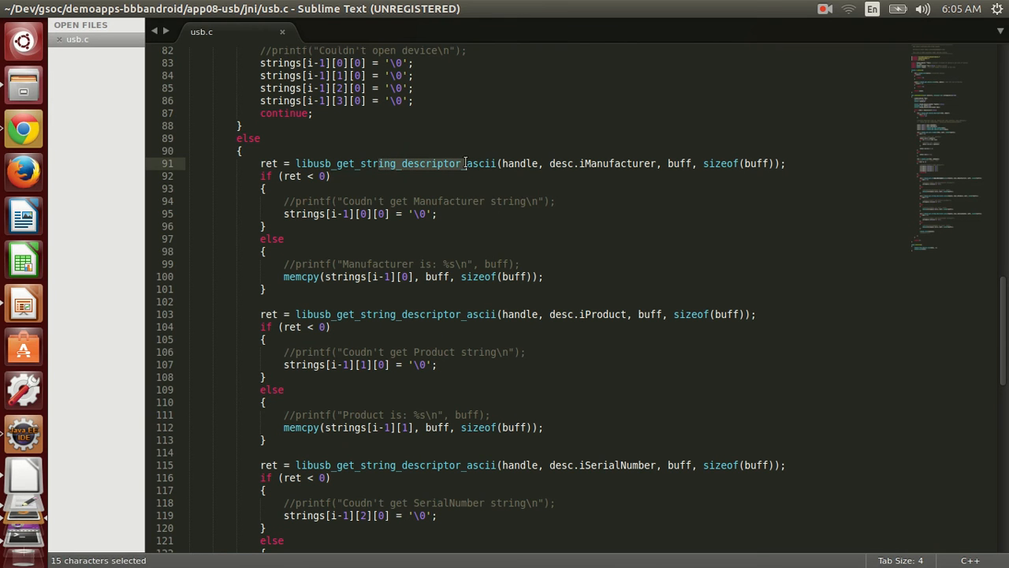
Step: Highlight libusb_get_string_descriptor_ascii on line 91 of usb.c
double_click(616, 163)
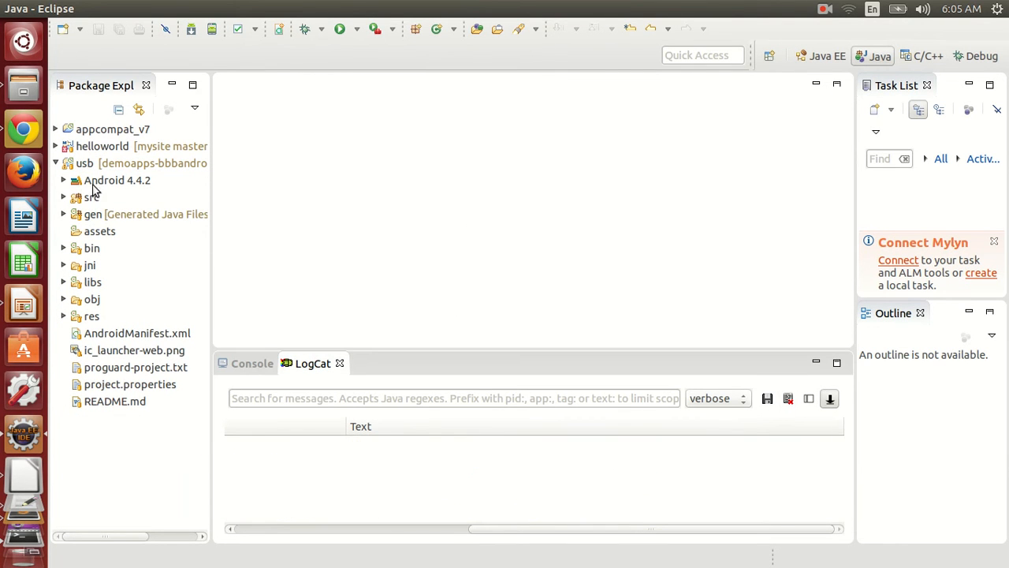
Step: Expand src > com.bbbandroid.usb and scroll through MainActivity, highlighting the strings array
left_click(64, 197)
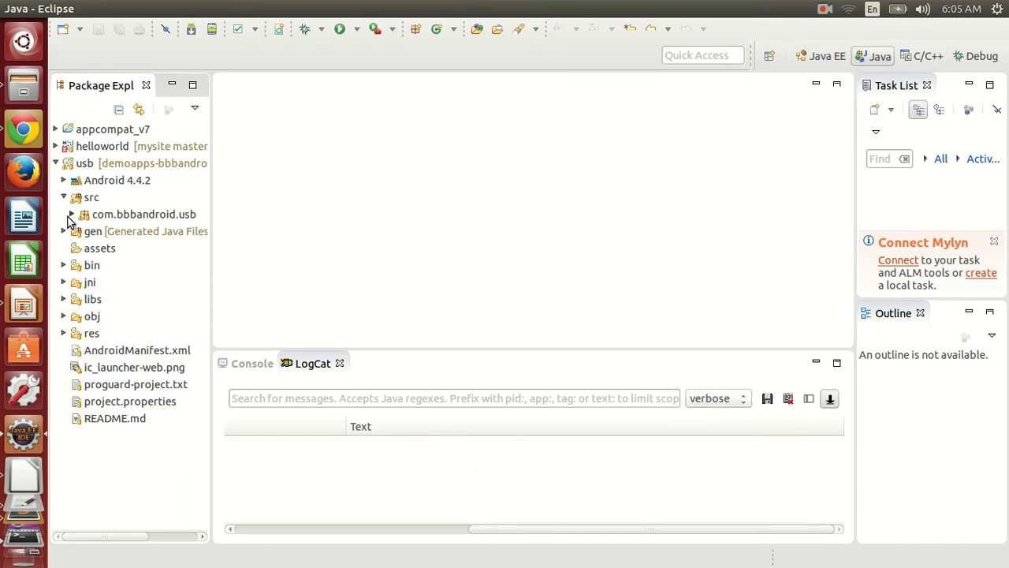
double_click(144, 213)
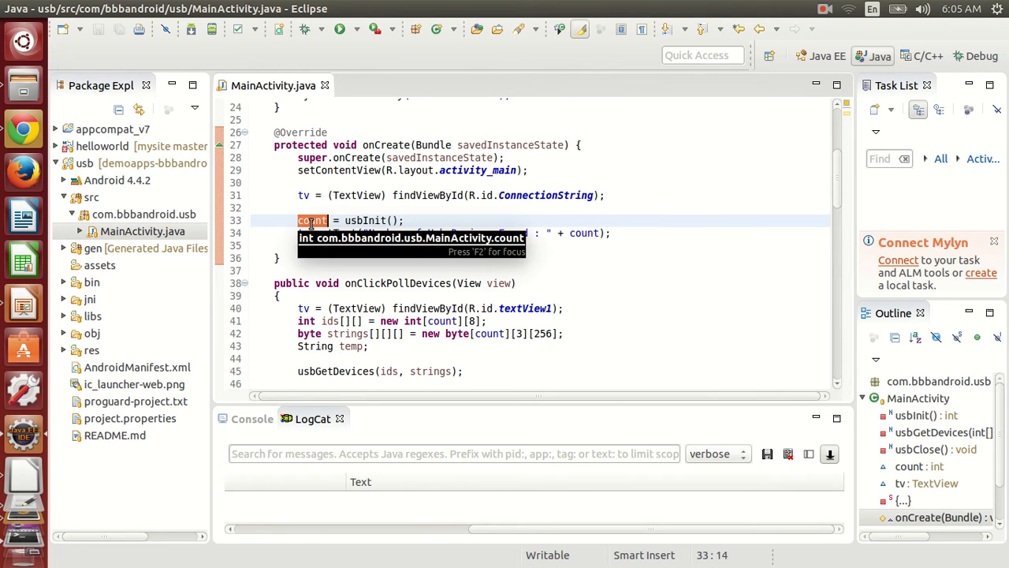
mouse_move(449, 261)
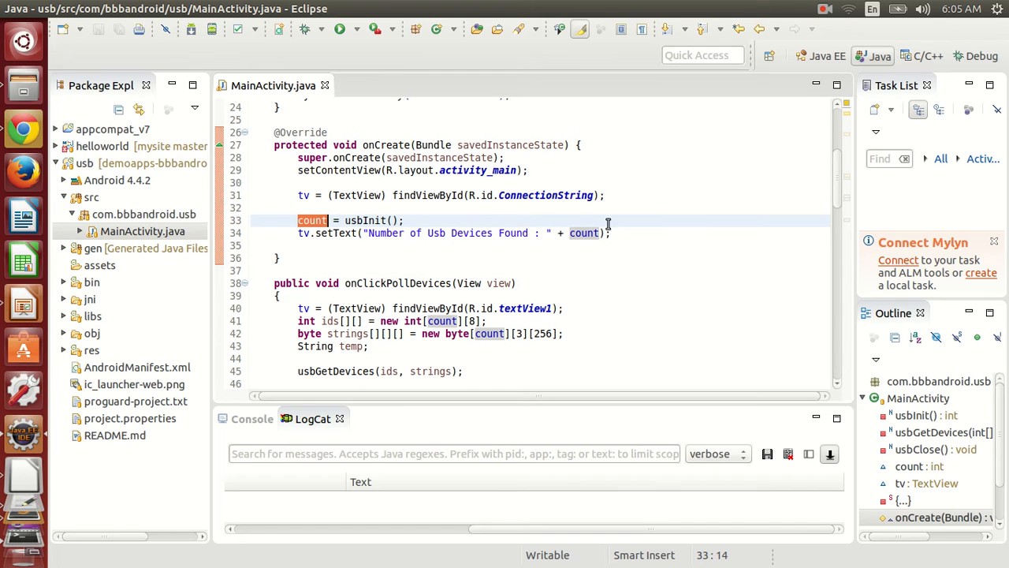
scroll("down", 3)
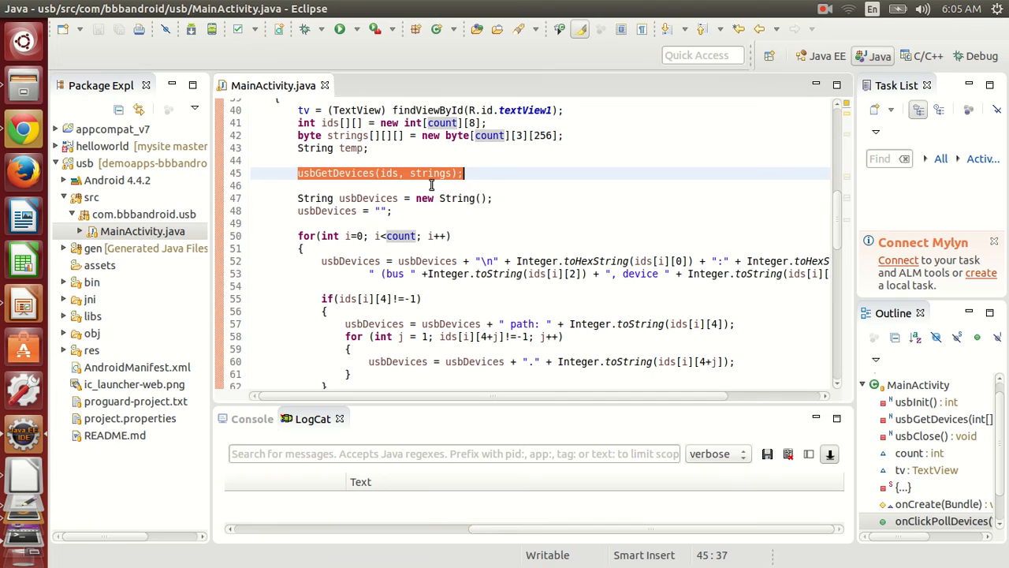
double_click(430, 172)
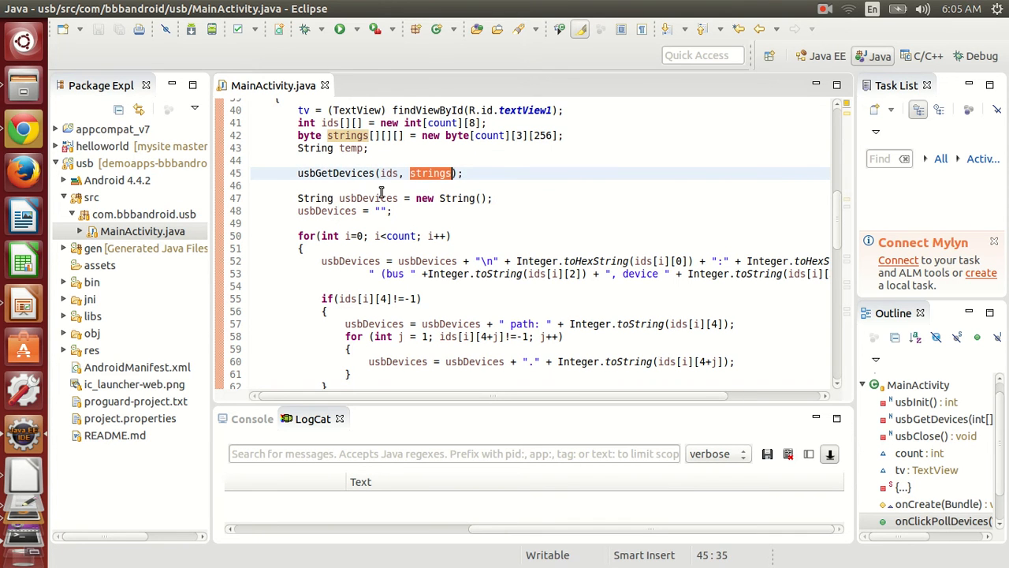
scroll("down", 3)
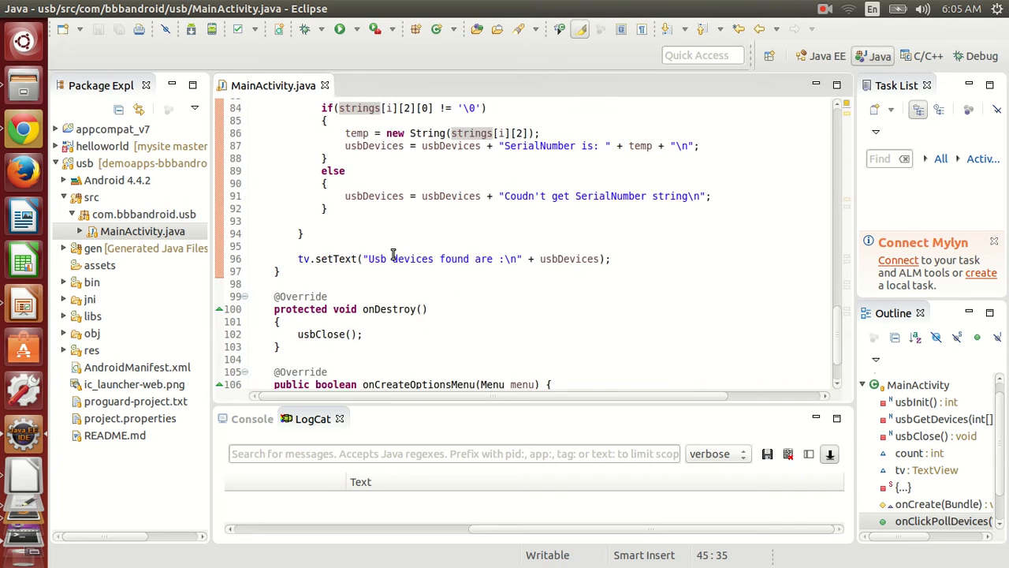
scroll("down", 3)
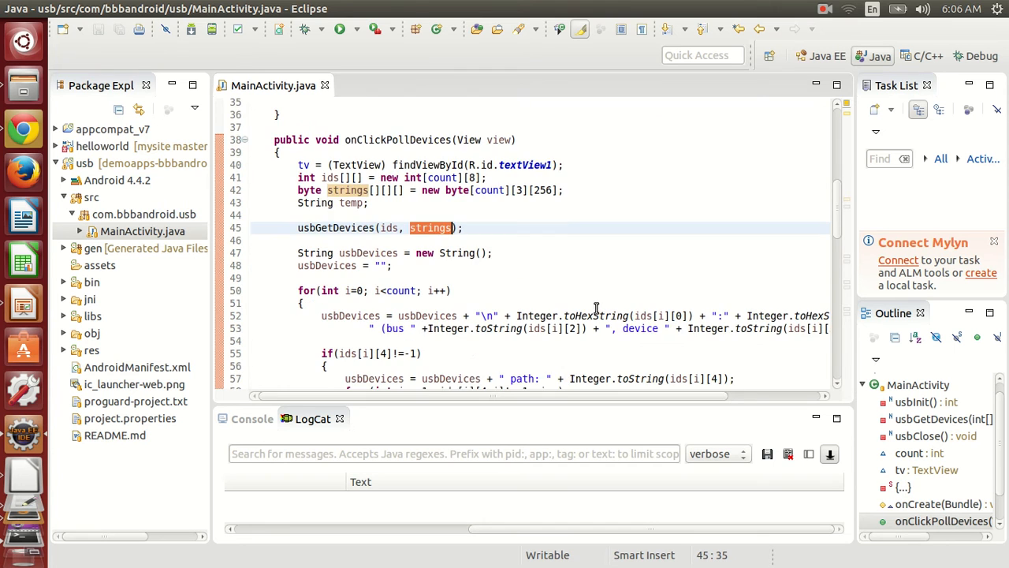
scroll("down", 3)
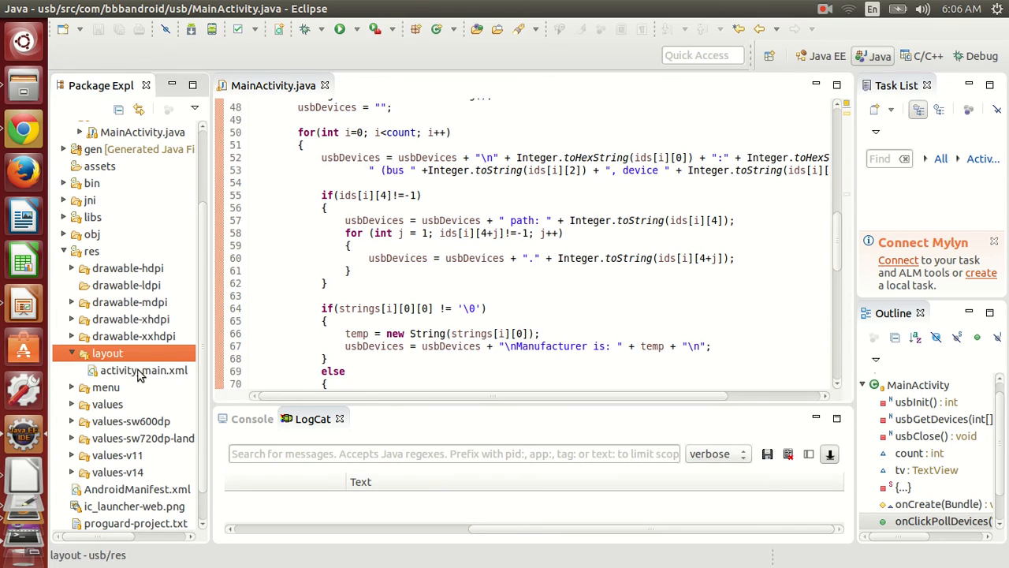
Step: Open res/layout/activity_main.xml in a second editor tab
double_click(143, 370)
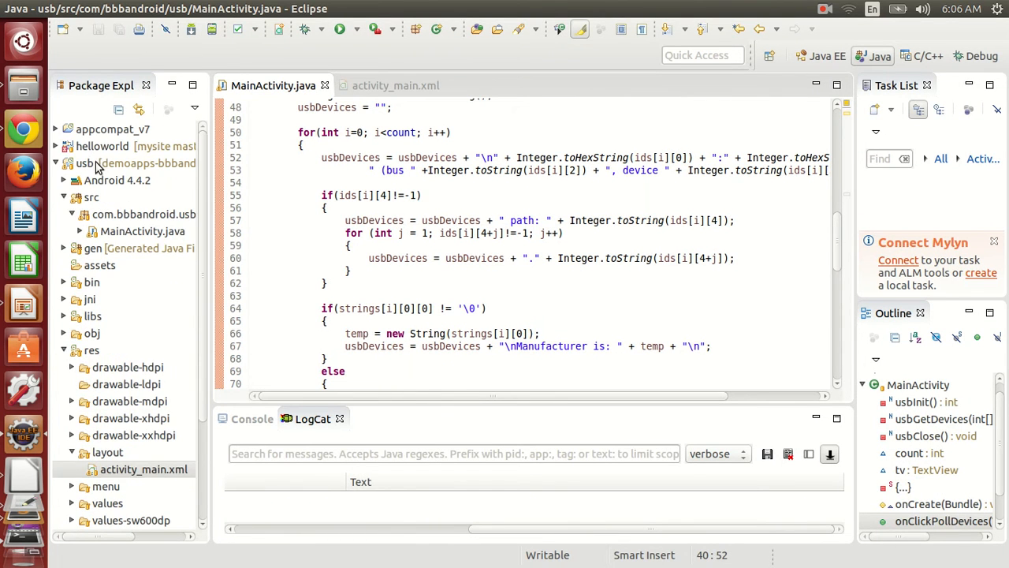
Step: Run the usb project on the board via Run As > Android Application
right_click(84, 163)
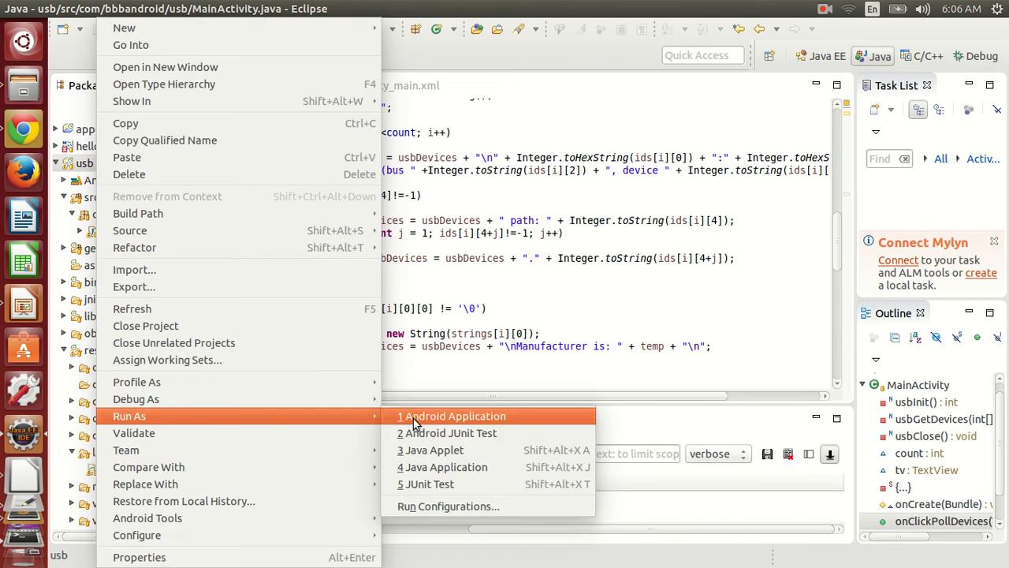
left_click(451, 415)
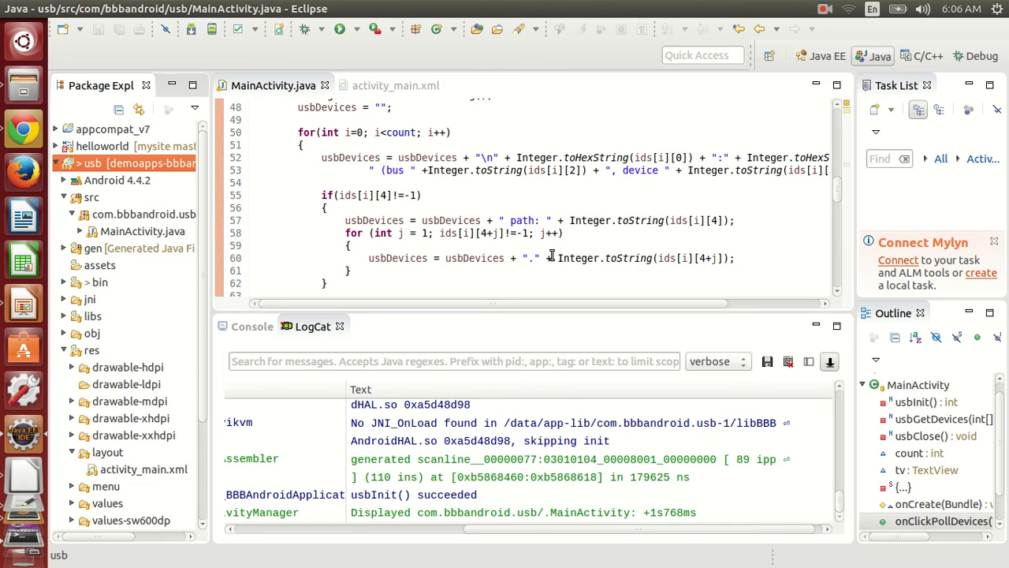
left_click(822, 9)
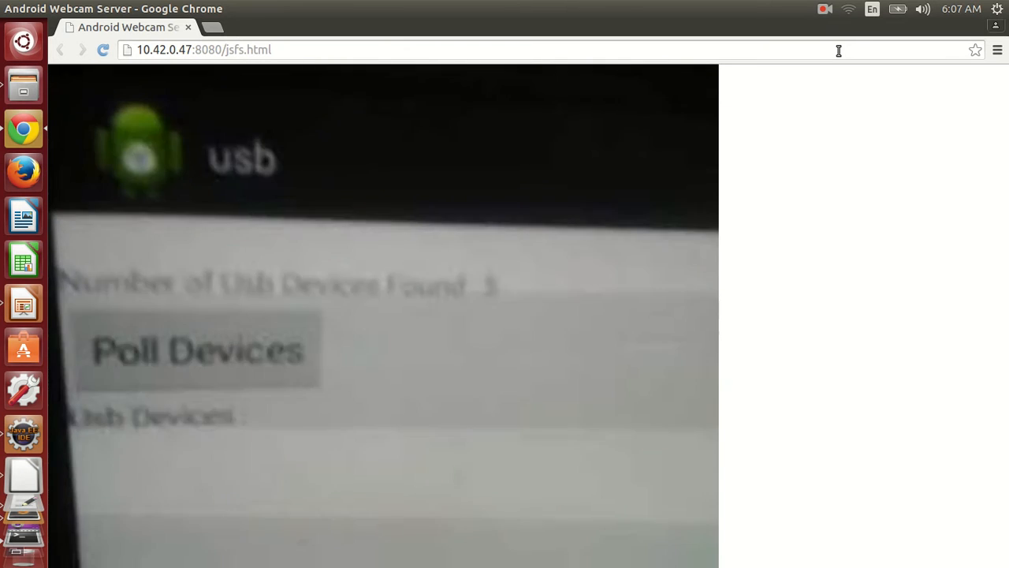
Step: View the running usb app's device list on the 10.42.0.47:8080 webcam stream
left_click(823, 11)
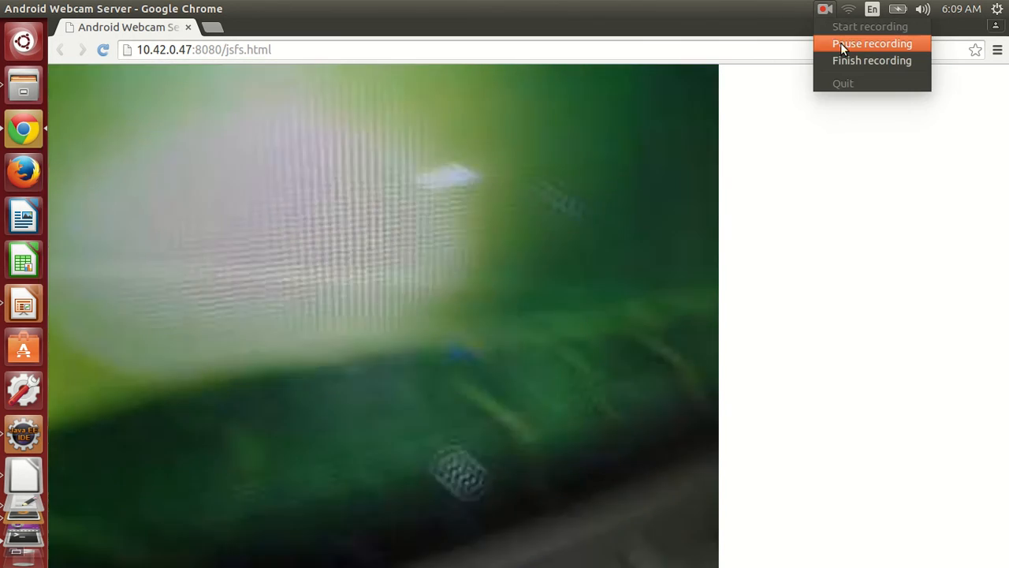
left_click(872, 43)
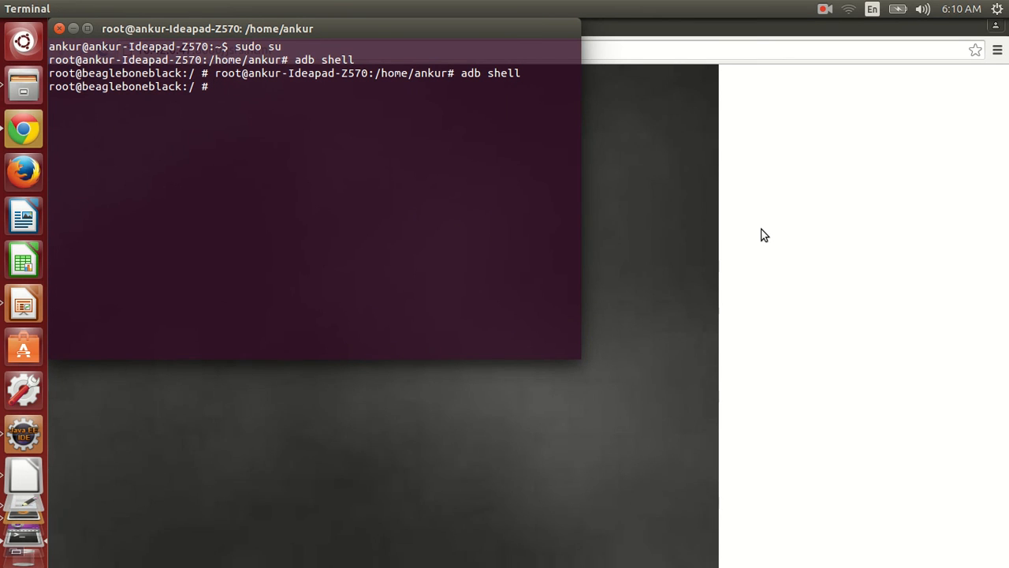
Step: In the adb shell under /dev/bus/usb, run chmod -R 0777 . on the bus nodes
type("ls")
type("cd /dev/")
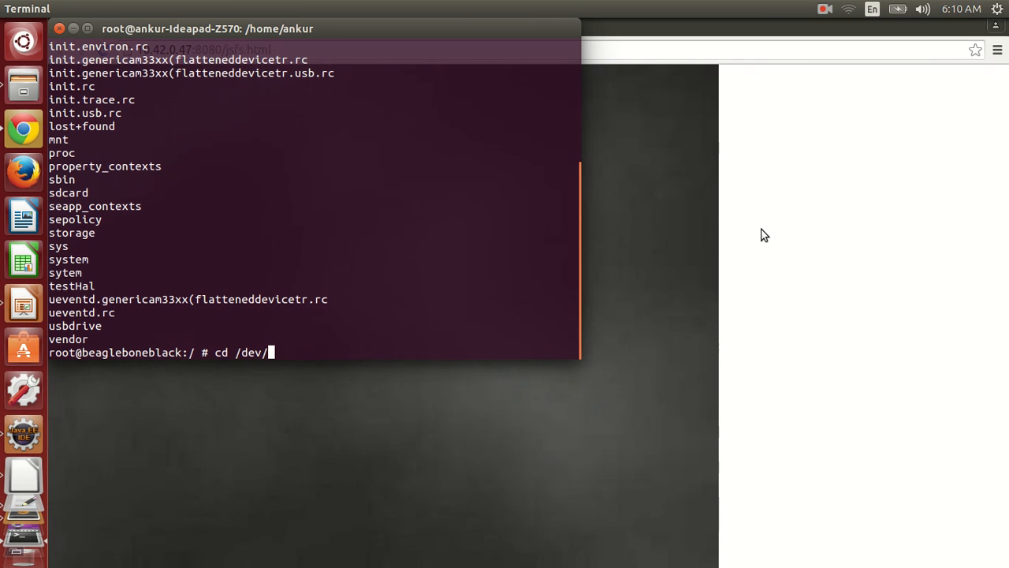
type("bu")
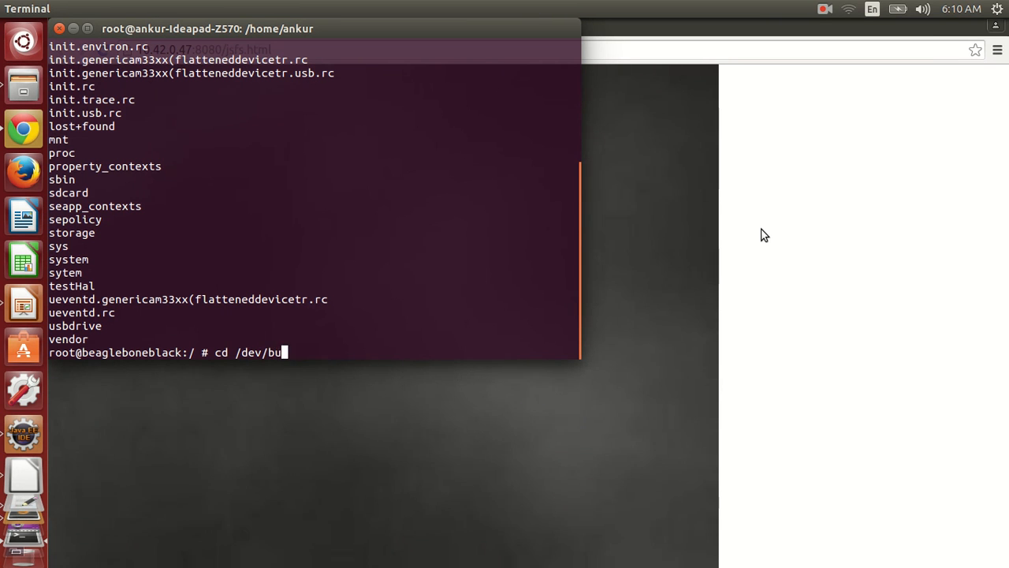
type("s/usb/")
type("ls")
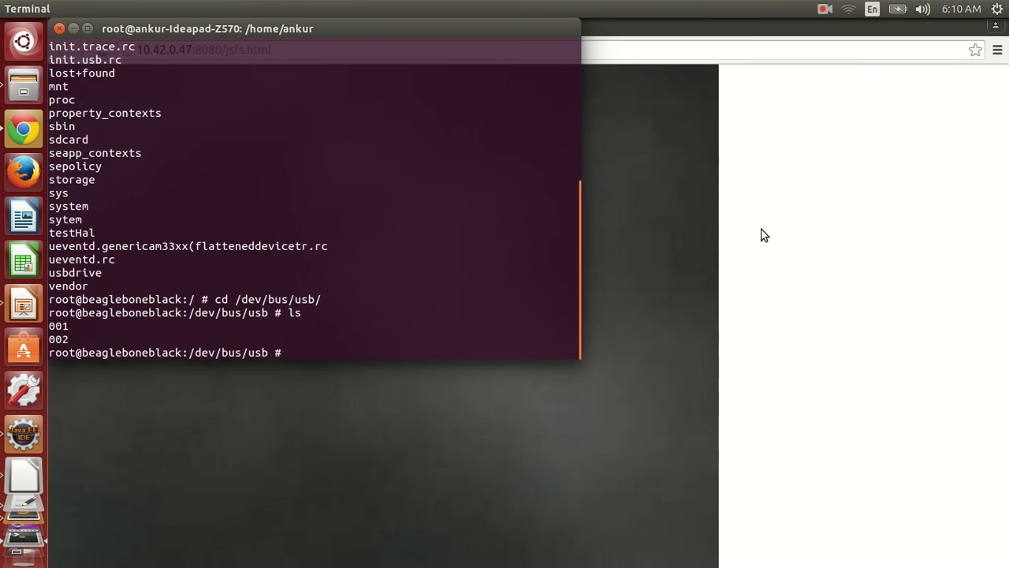
type("chmod")
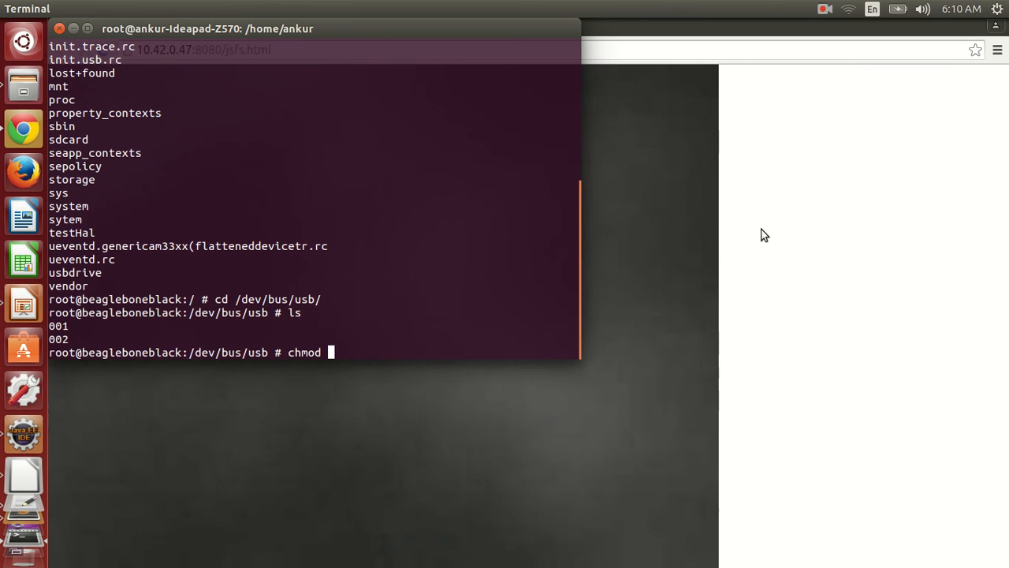
type("0777")
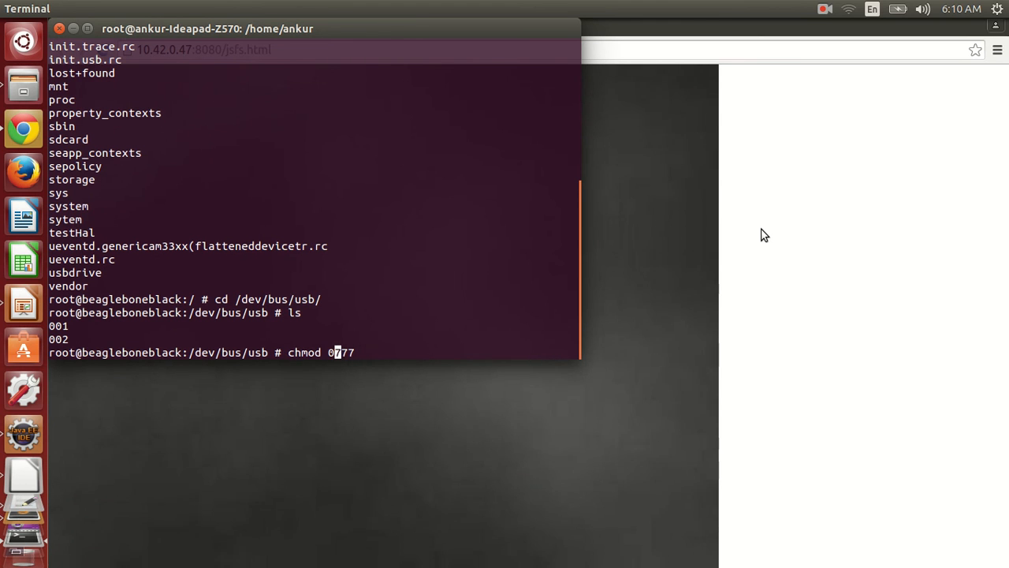
type("-r")
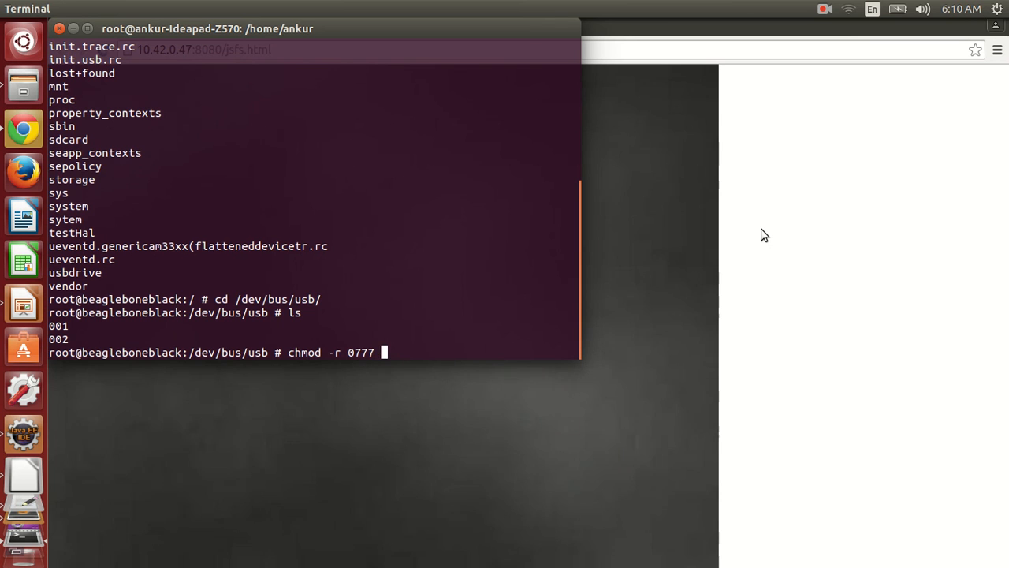
key("Return")
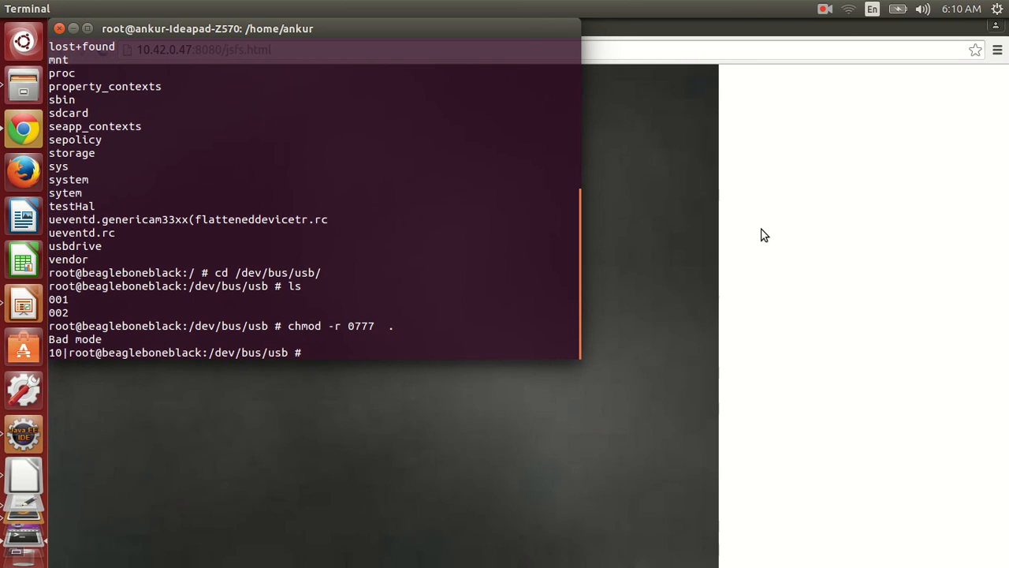
type("chmod -R 0777 .")
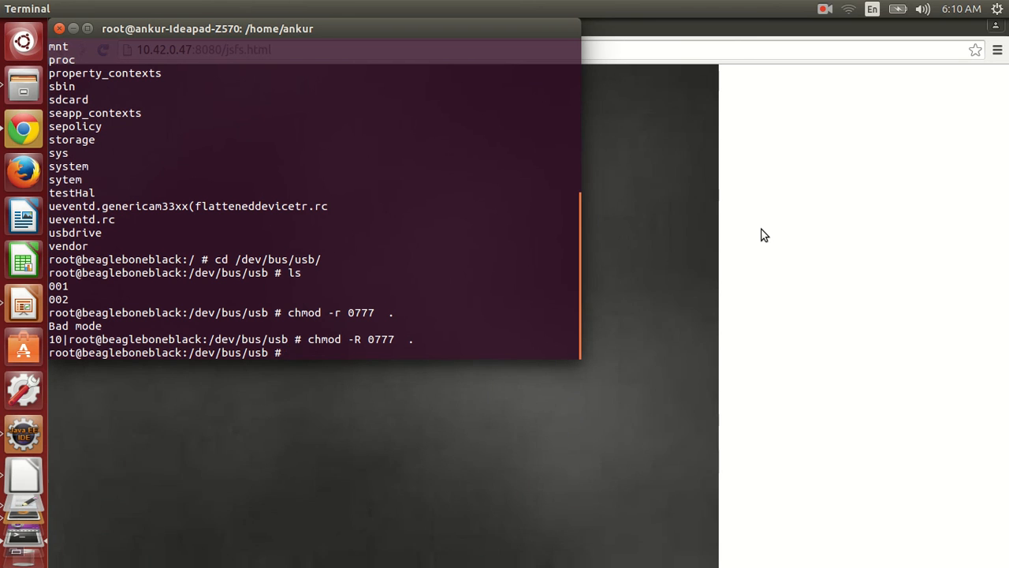
Step: Enter the 001 directory and list its device nodes
type("cd 001/")
type("ls")
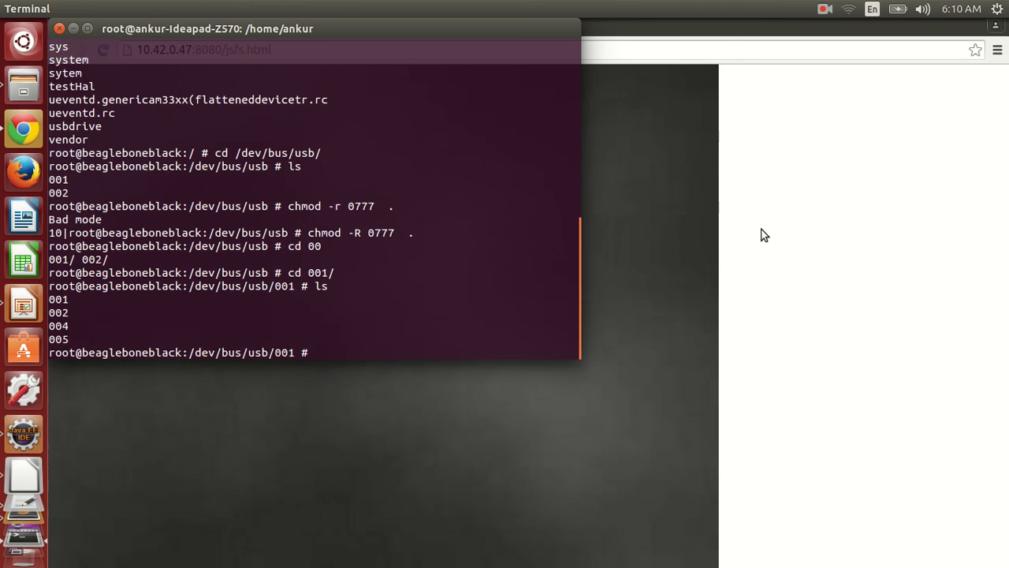
type("cd 001")
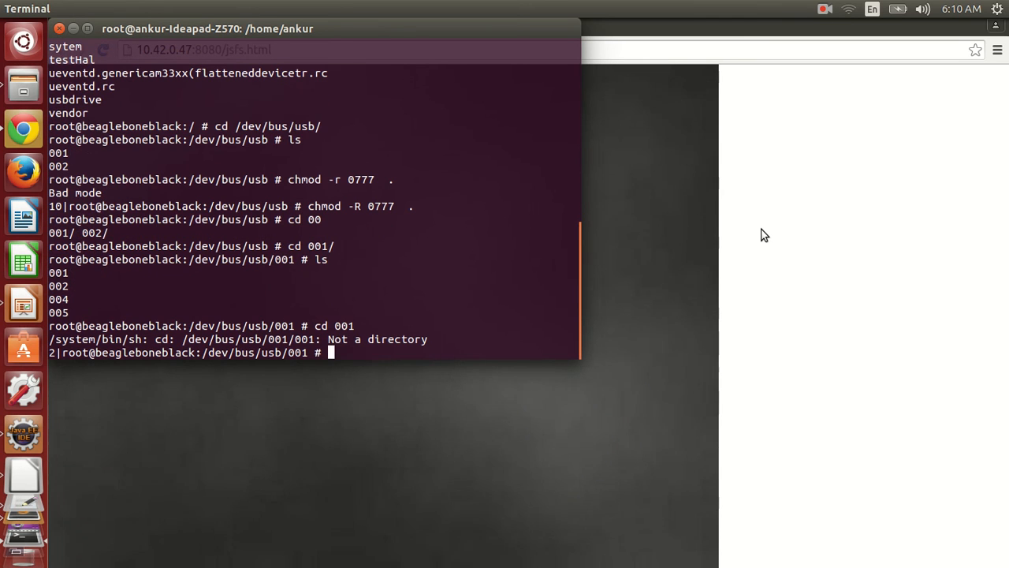
type("ls a")
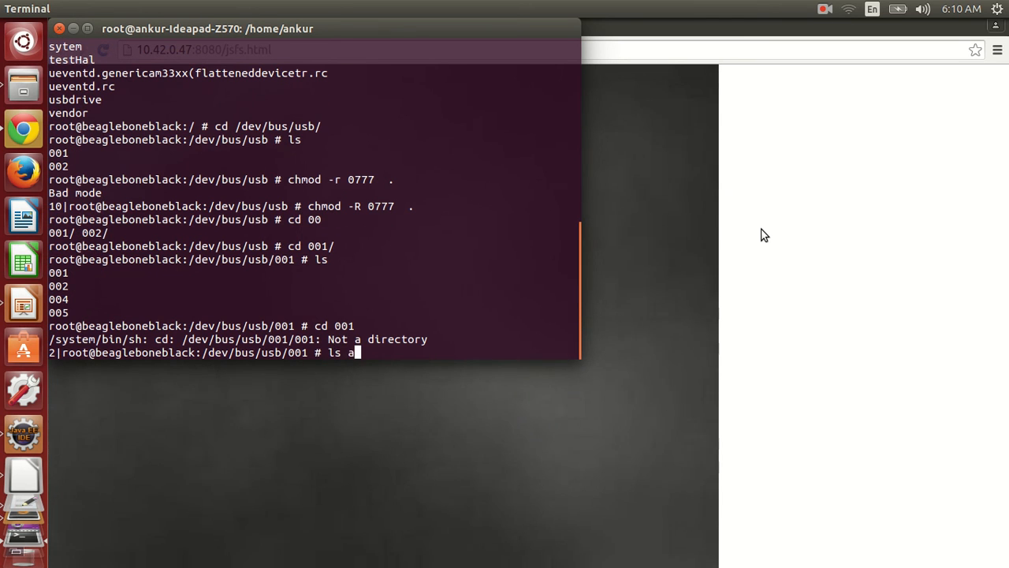
key("Return")
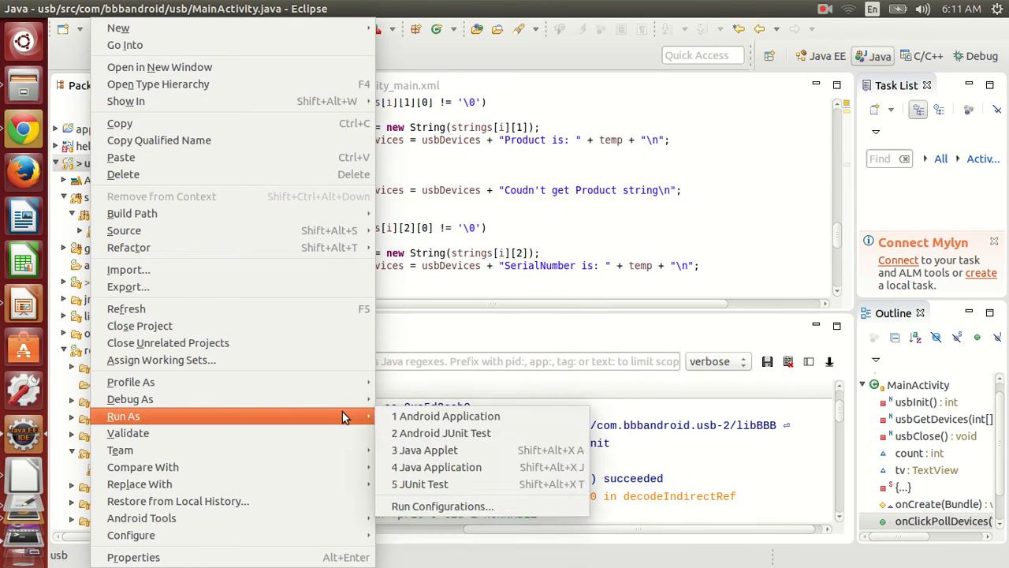
Step: Run the usb project on the BeagleBone again via Run As > Android Application
left_click(448, 416)
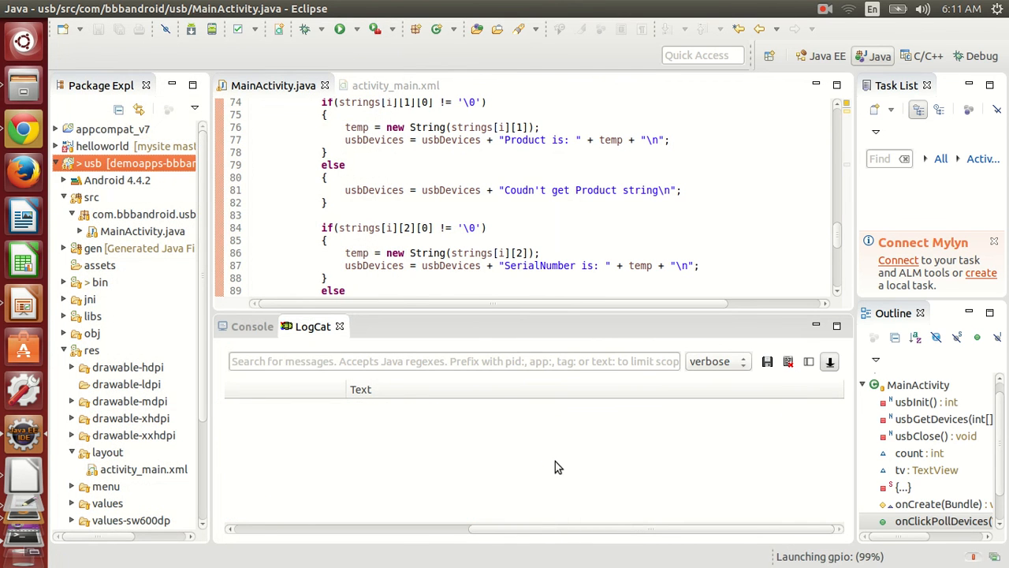